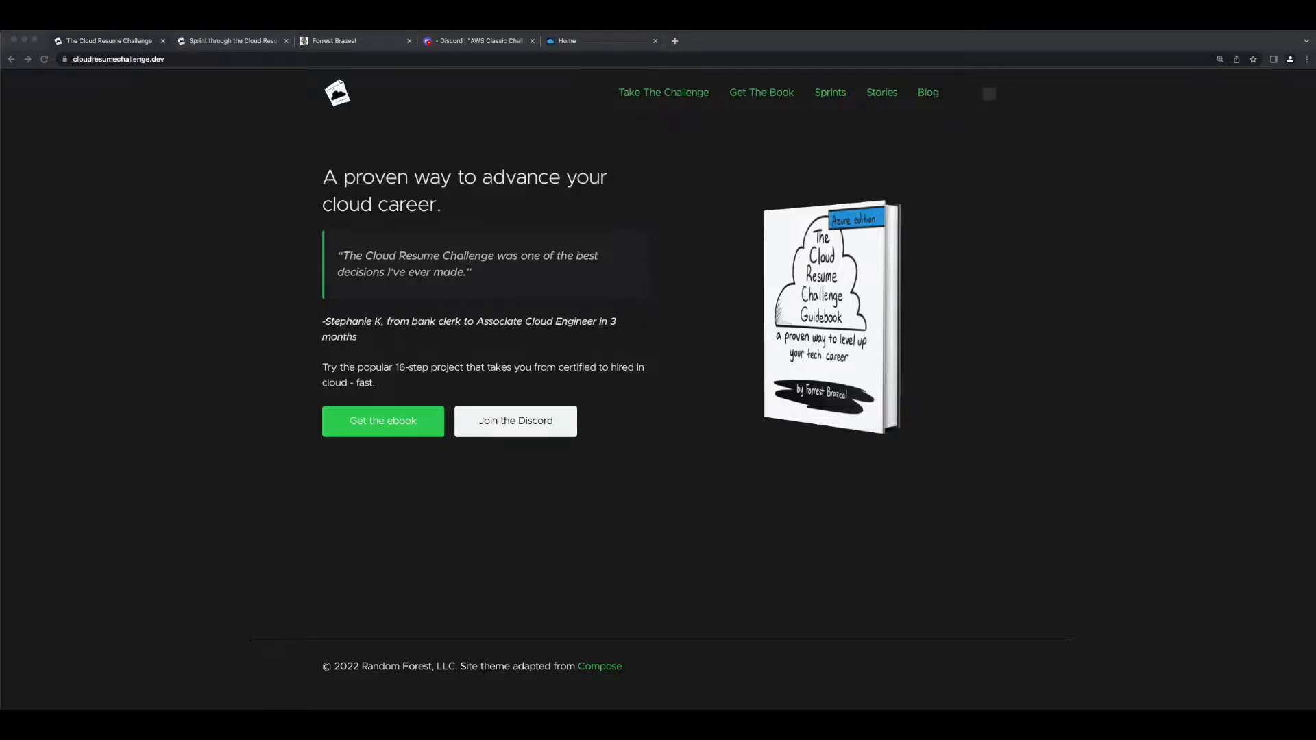
Step: Browse the sprint signup page and the author's personal site, viewing its About section
click(830, 92)
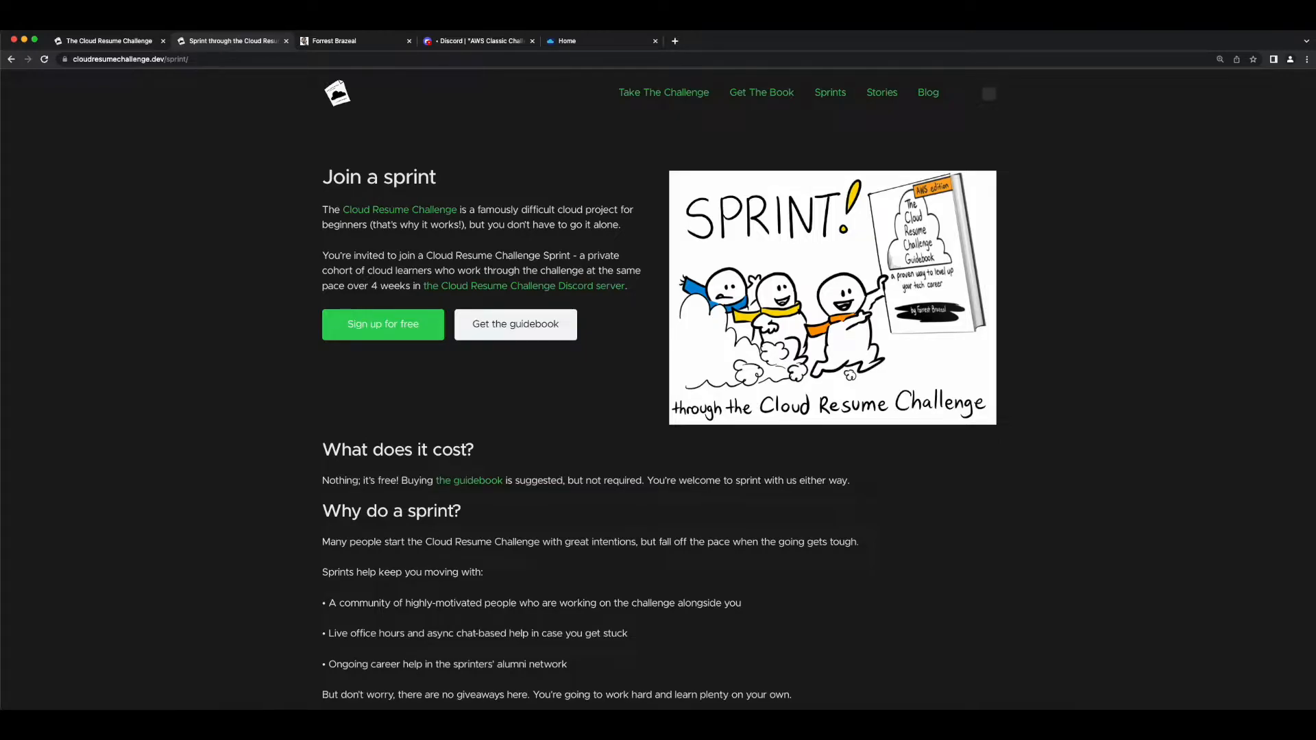
click(334, 40)
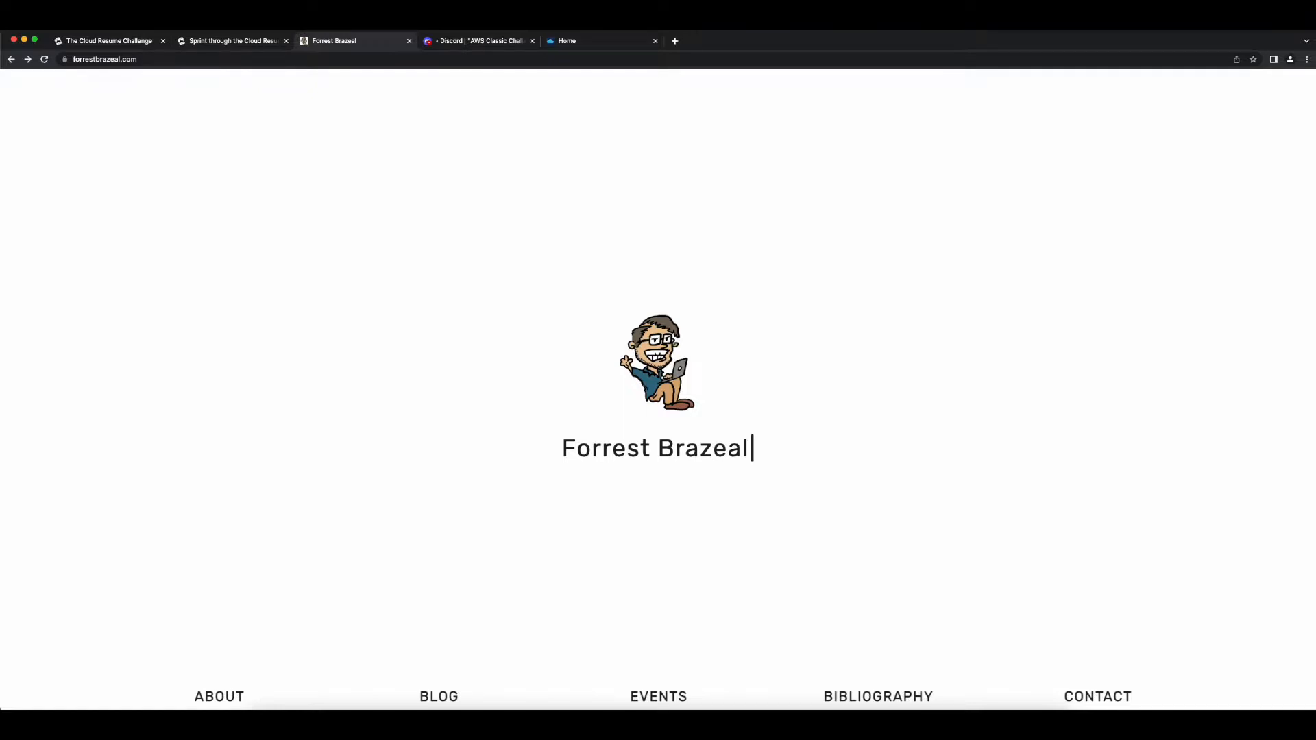
click(220, 696)
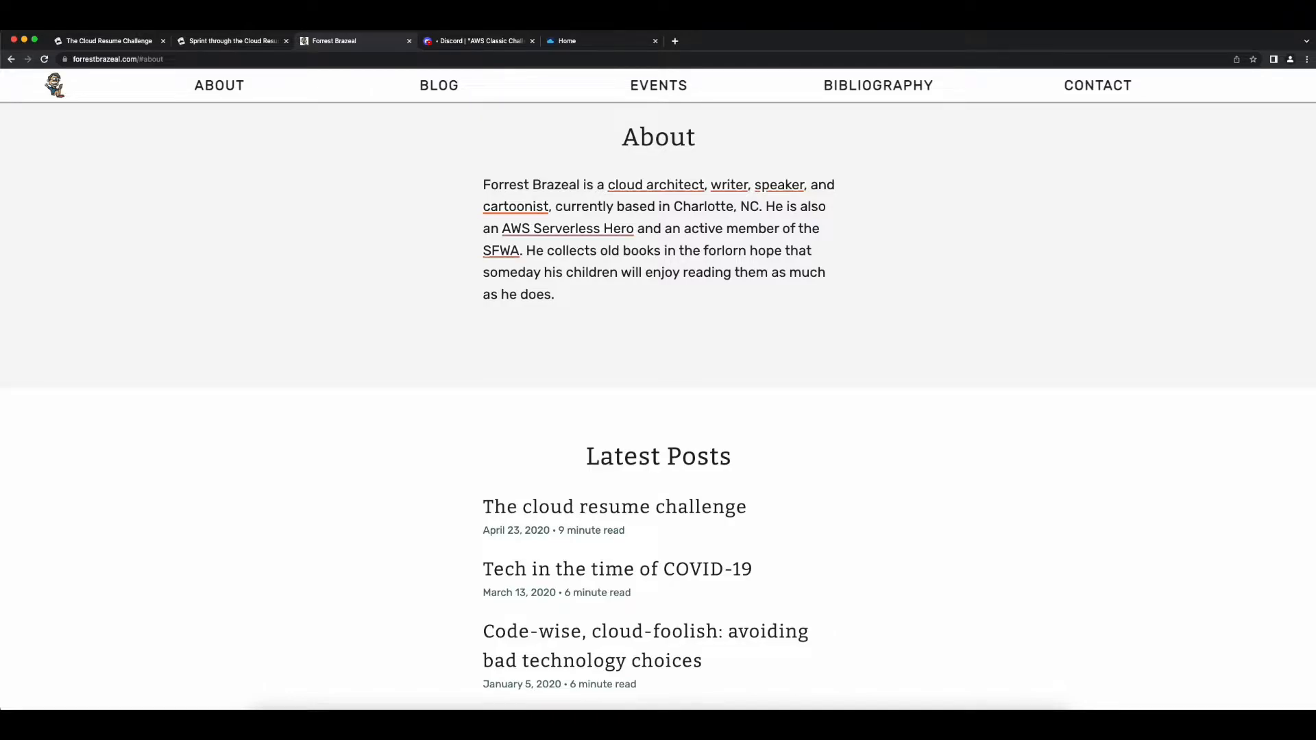
click(478, 40)
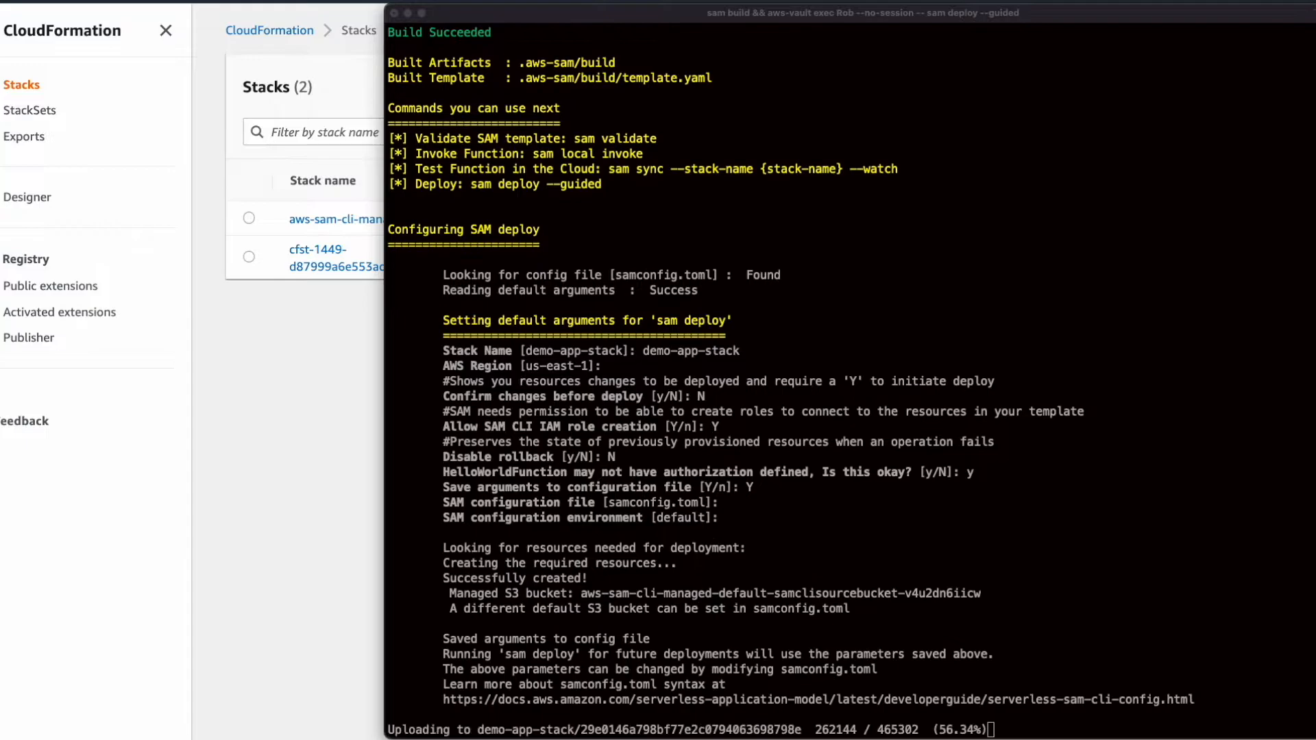
Step: Scroll through the CloudFormation event output of the demo-app-stack SAM deployment
scroll(down, 3)
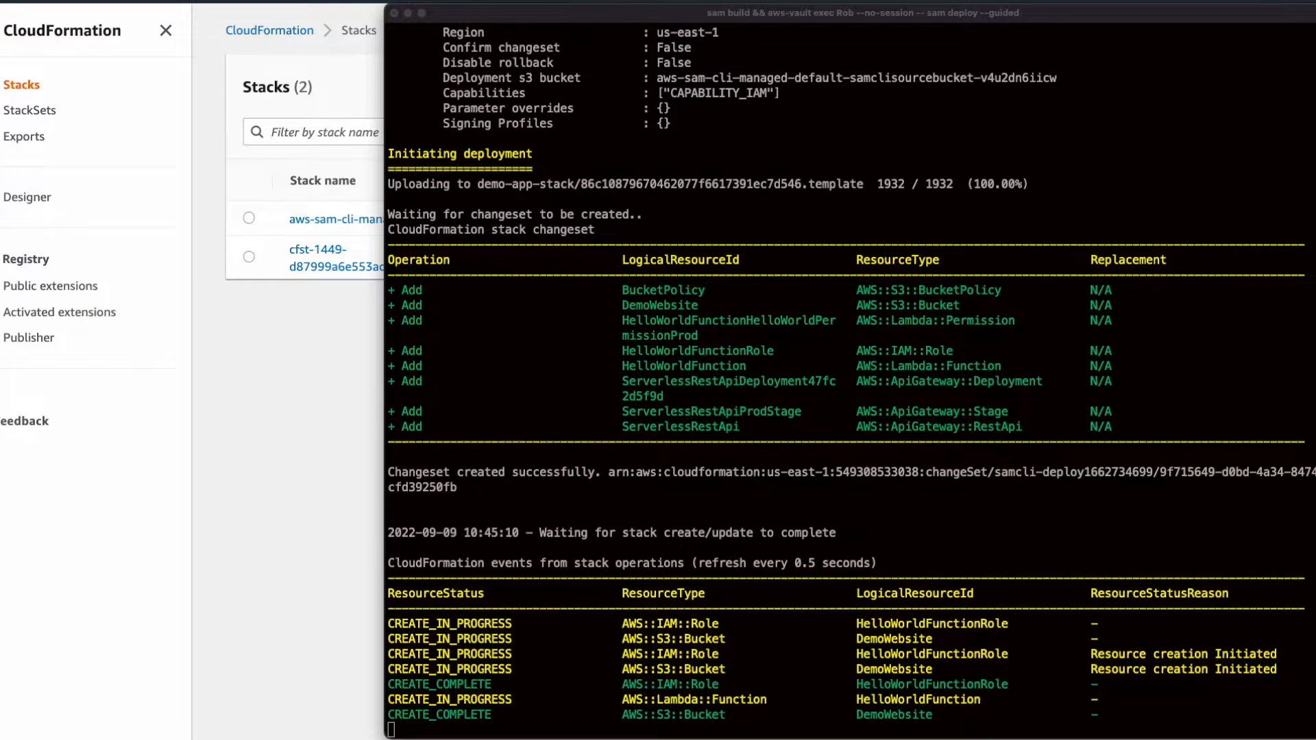
scroll(down, 3)
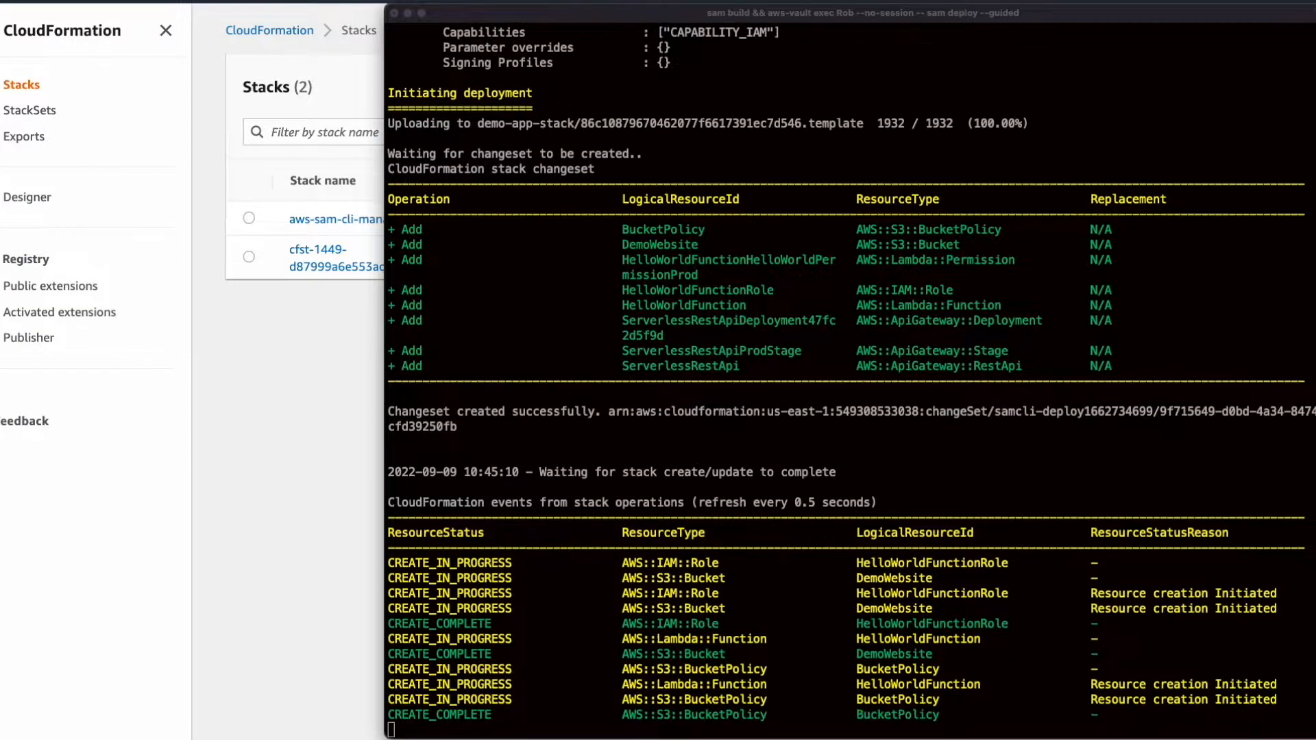
scroll(down, 3)
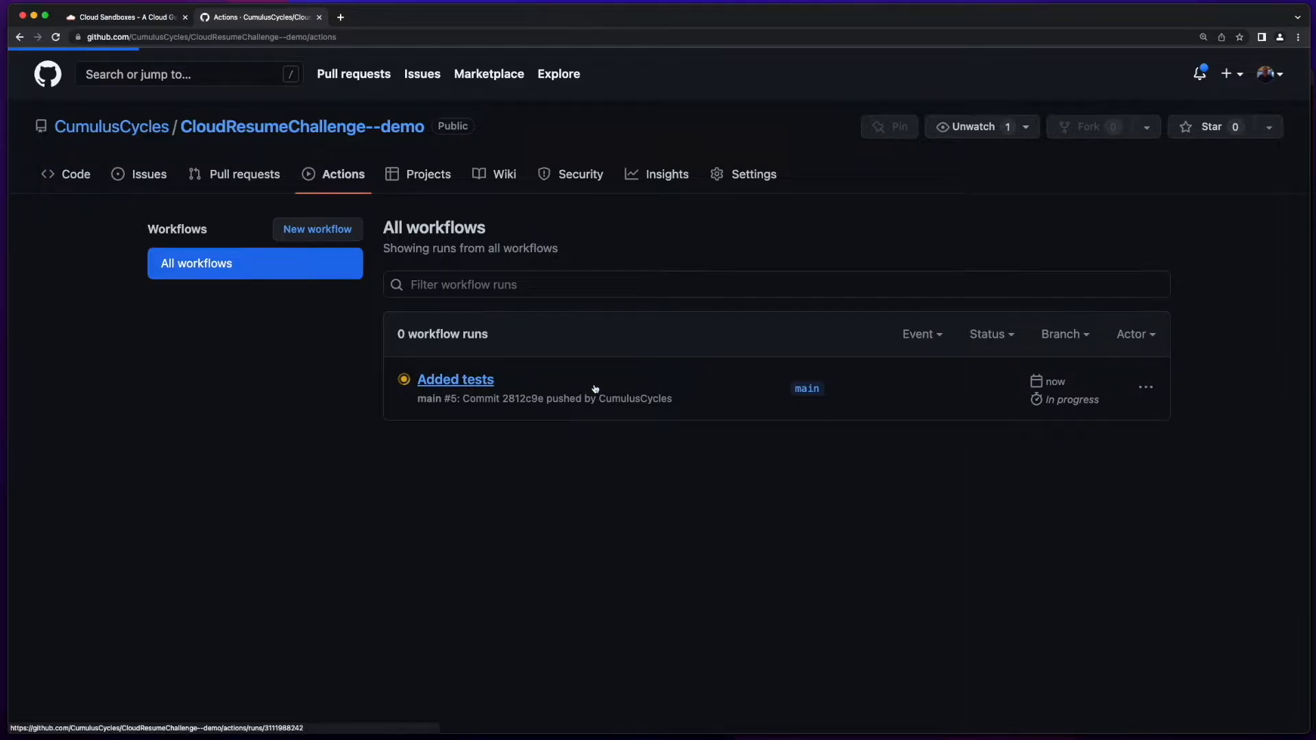
Step: Open the running 'Added tests' workflow run and scroll its test-infra job log
click(455, 379)
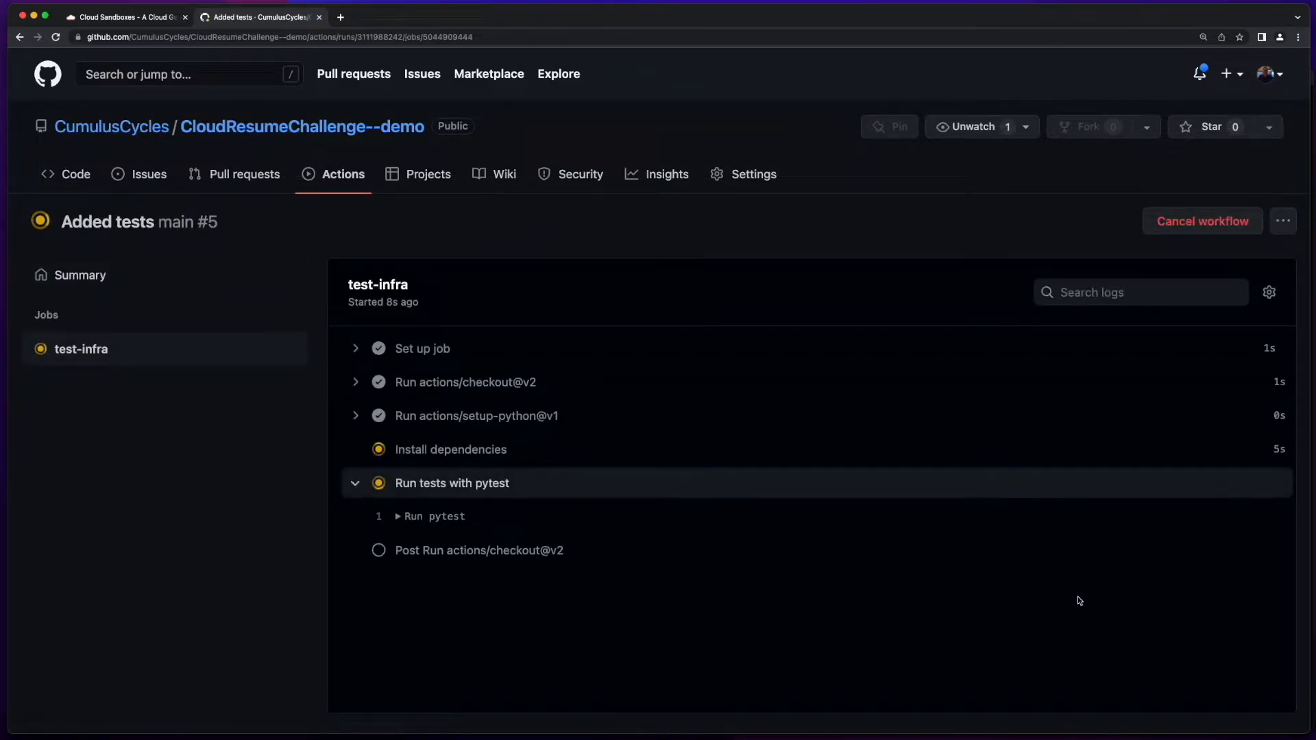
scroll(down, 3)
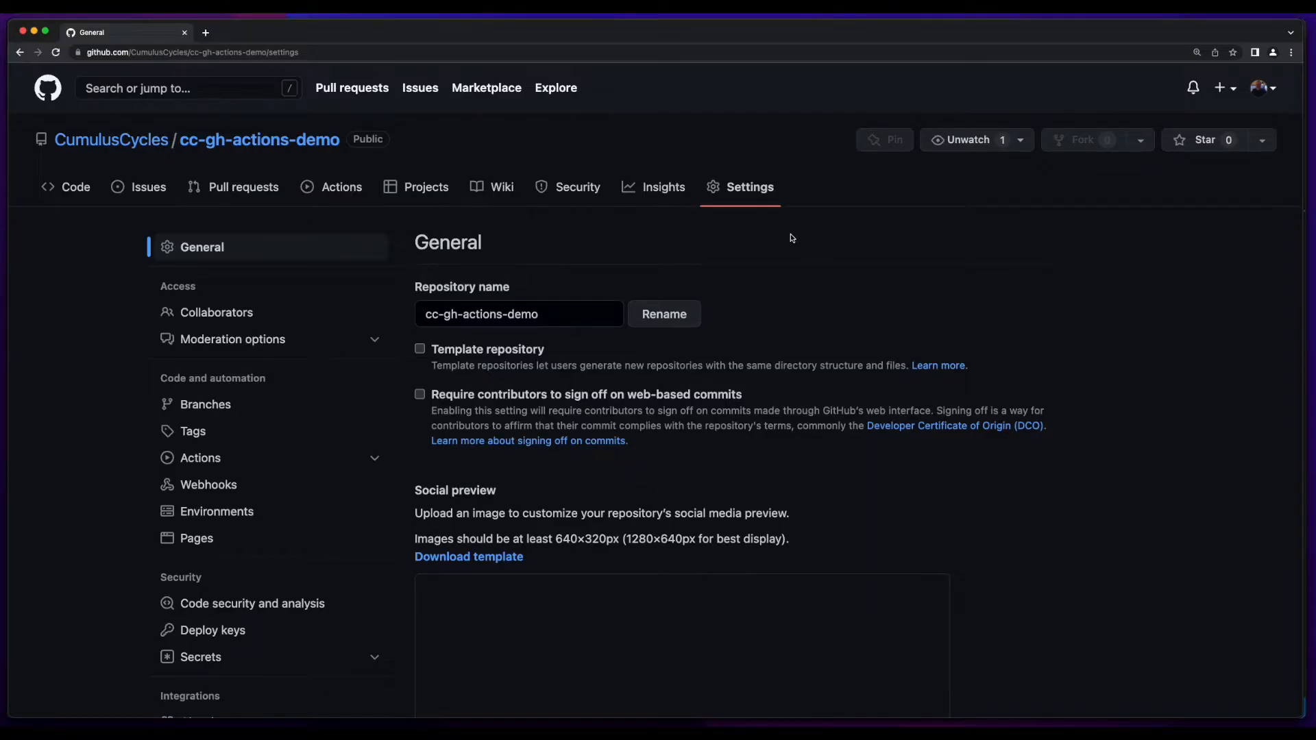
mouse_move(754, 195)
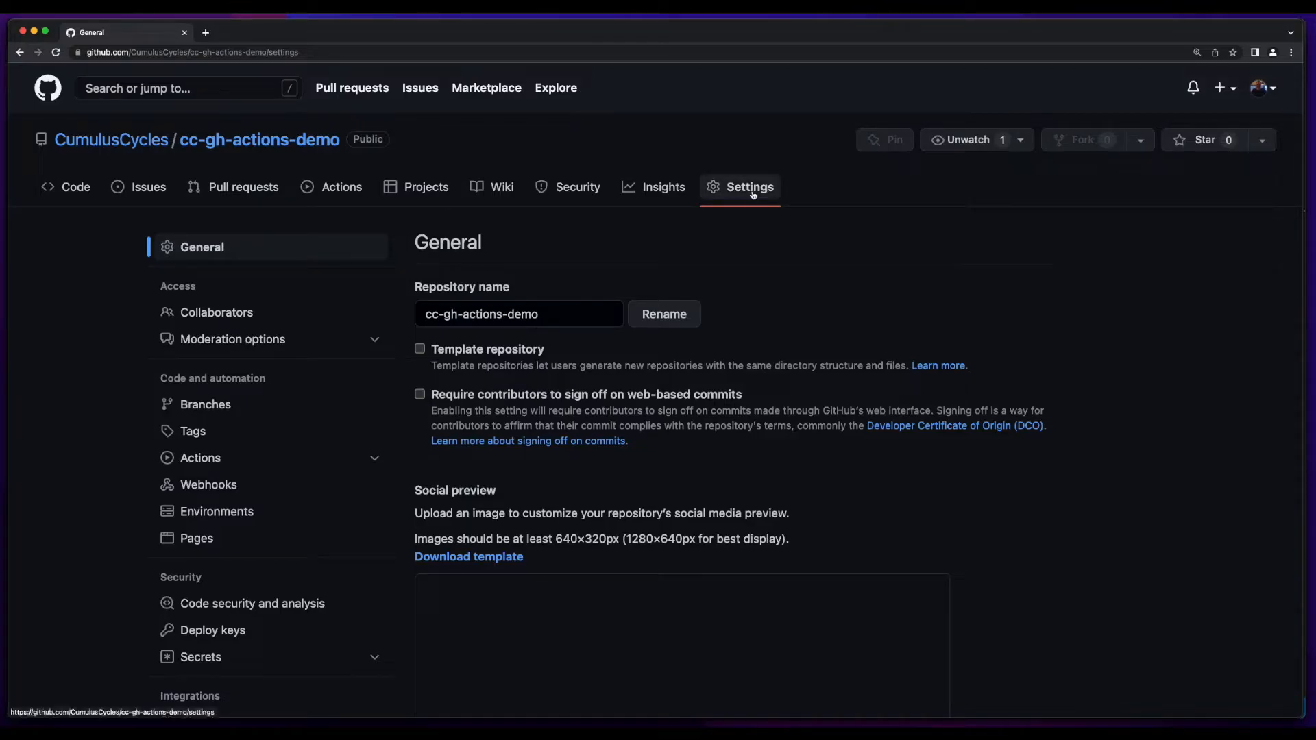
Step: Expand Secrets in the repository settings sidebar and go to Actions secrets
scroll(down, 3)
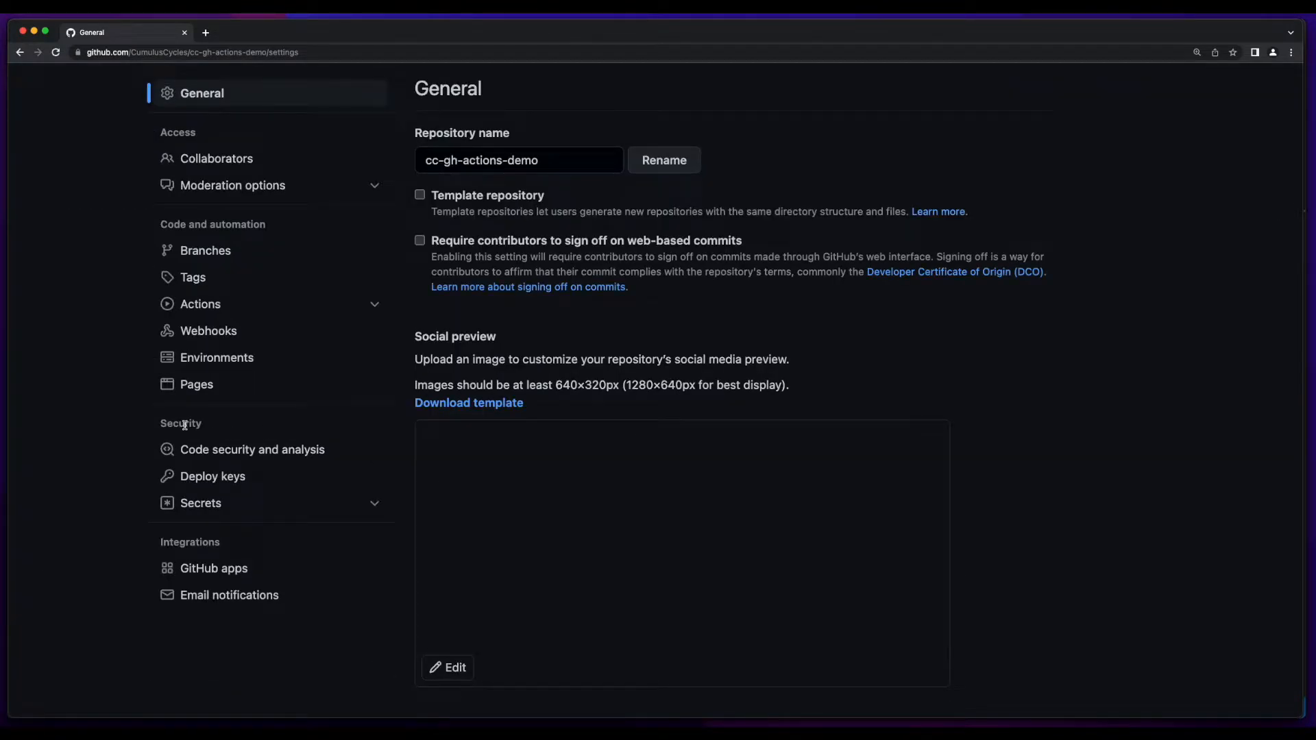
click(201, 504)
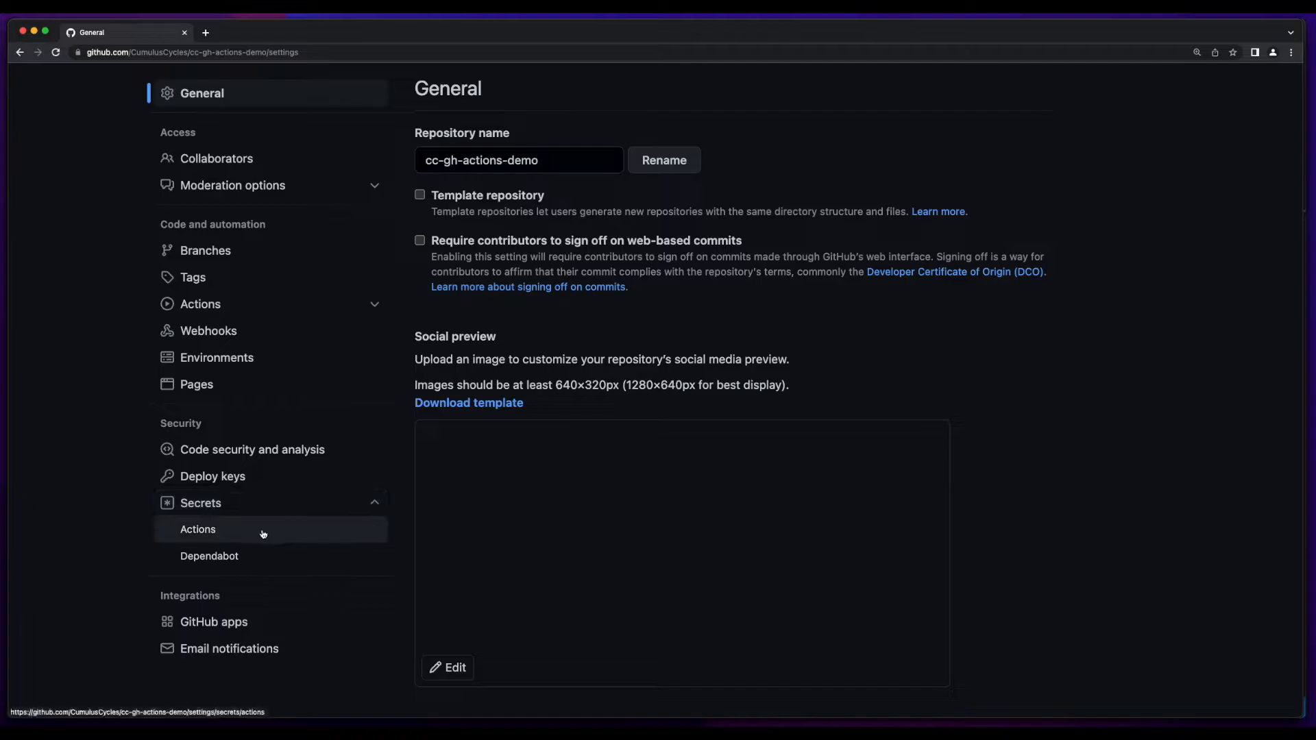
click(197, 529)
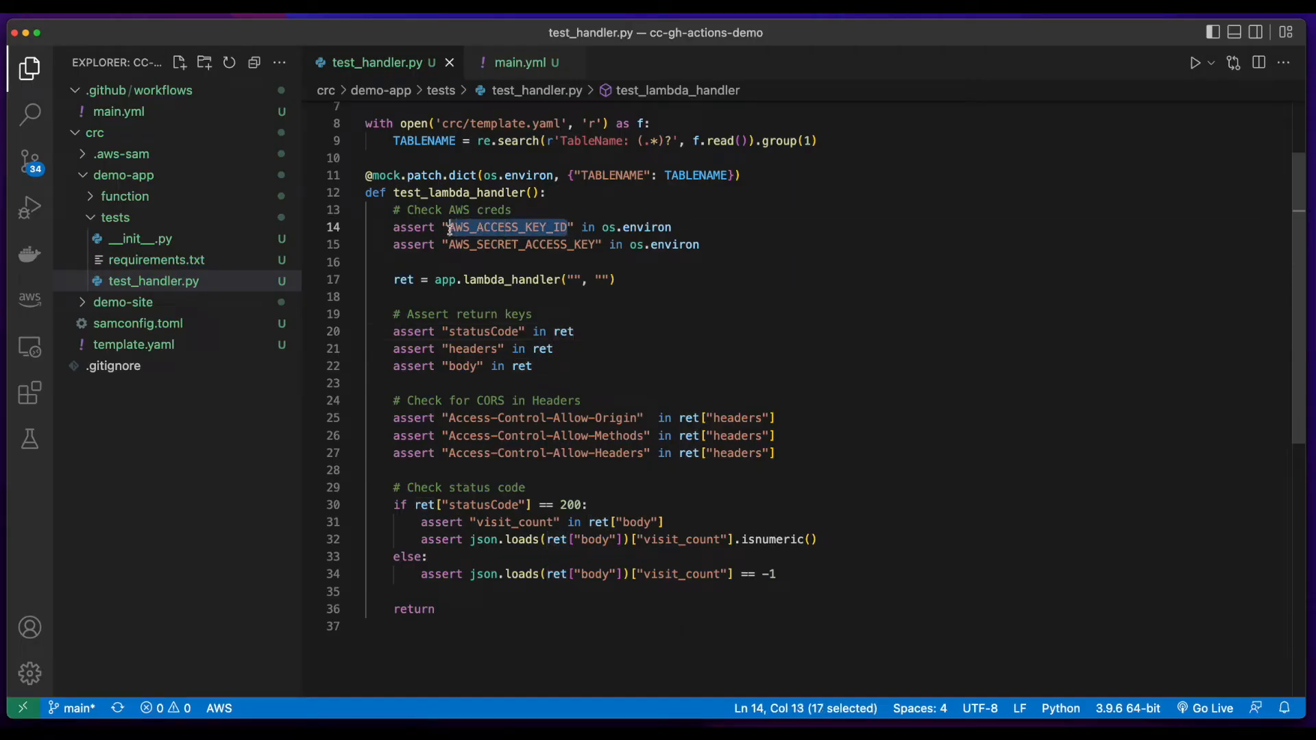
mouse_move(677, 274)
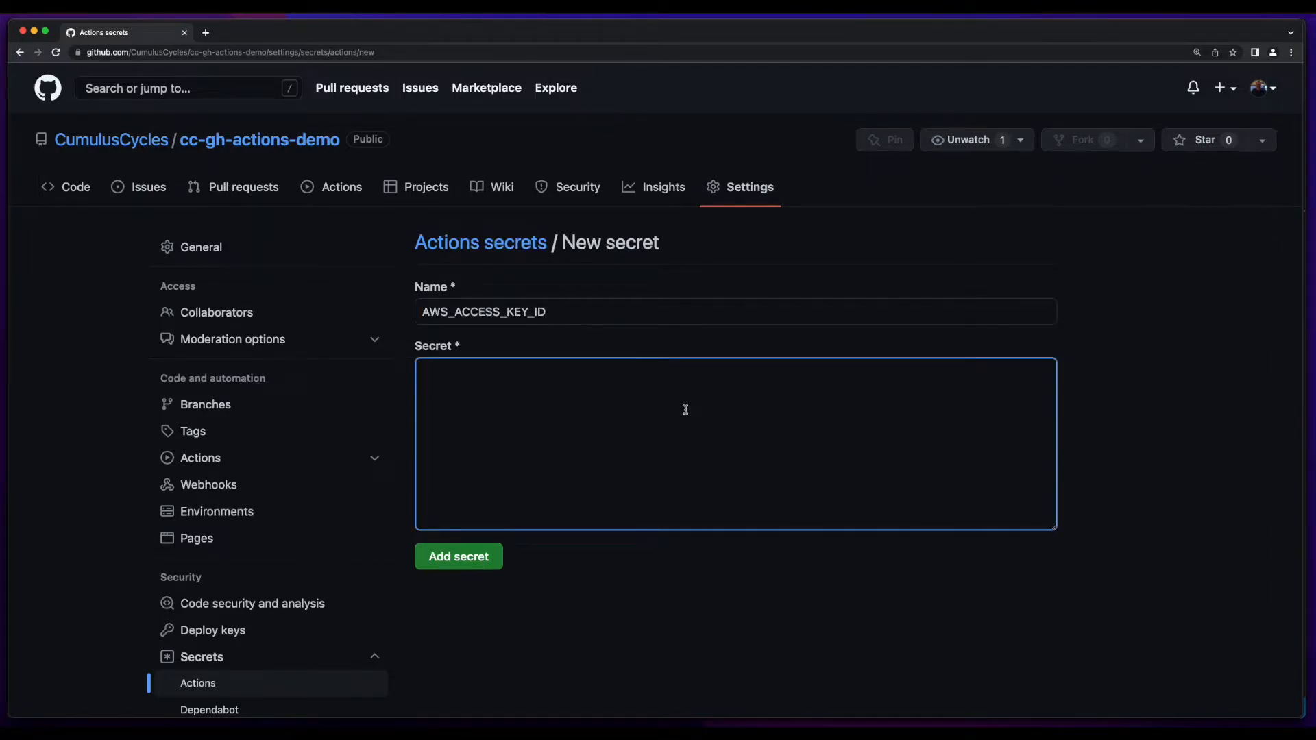
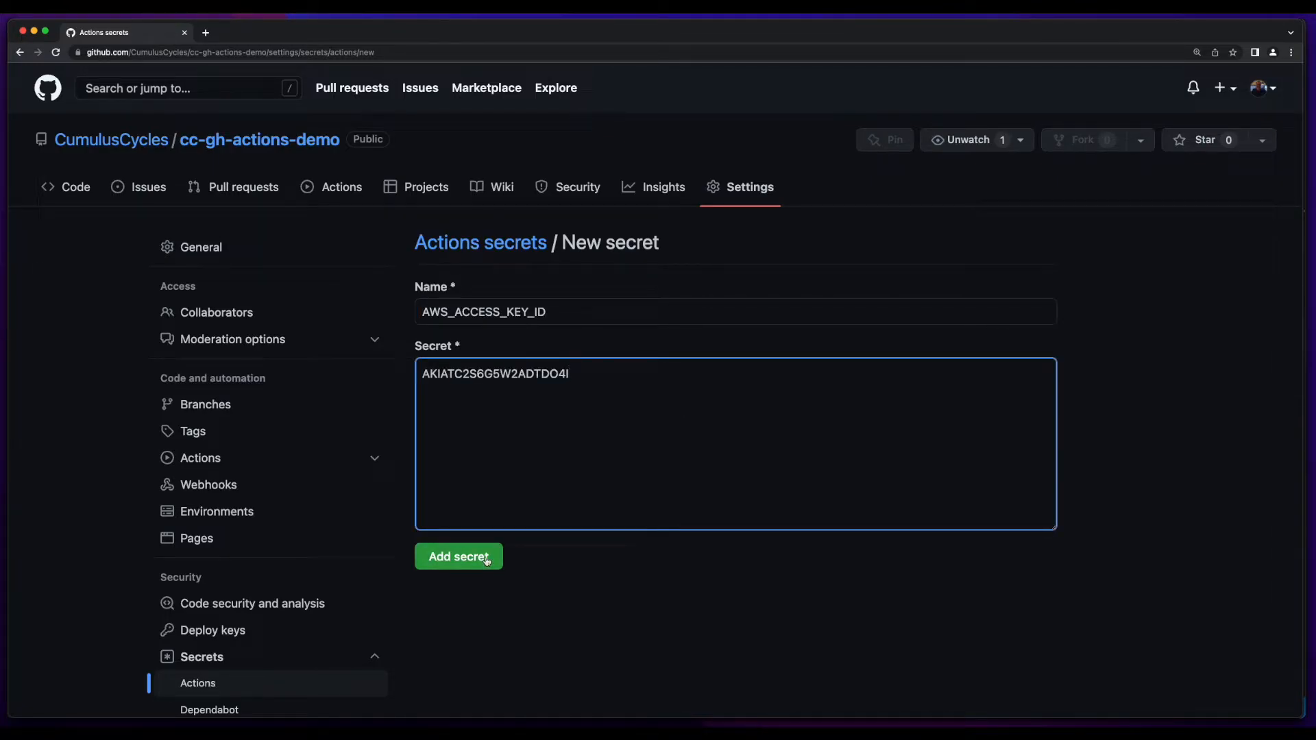
click(459, 557)
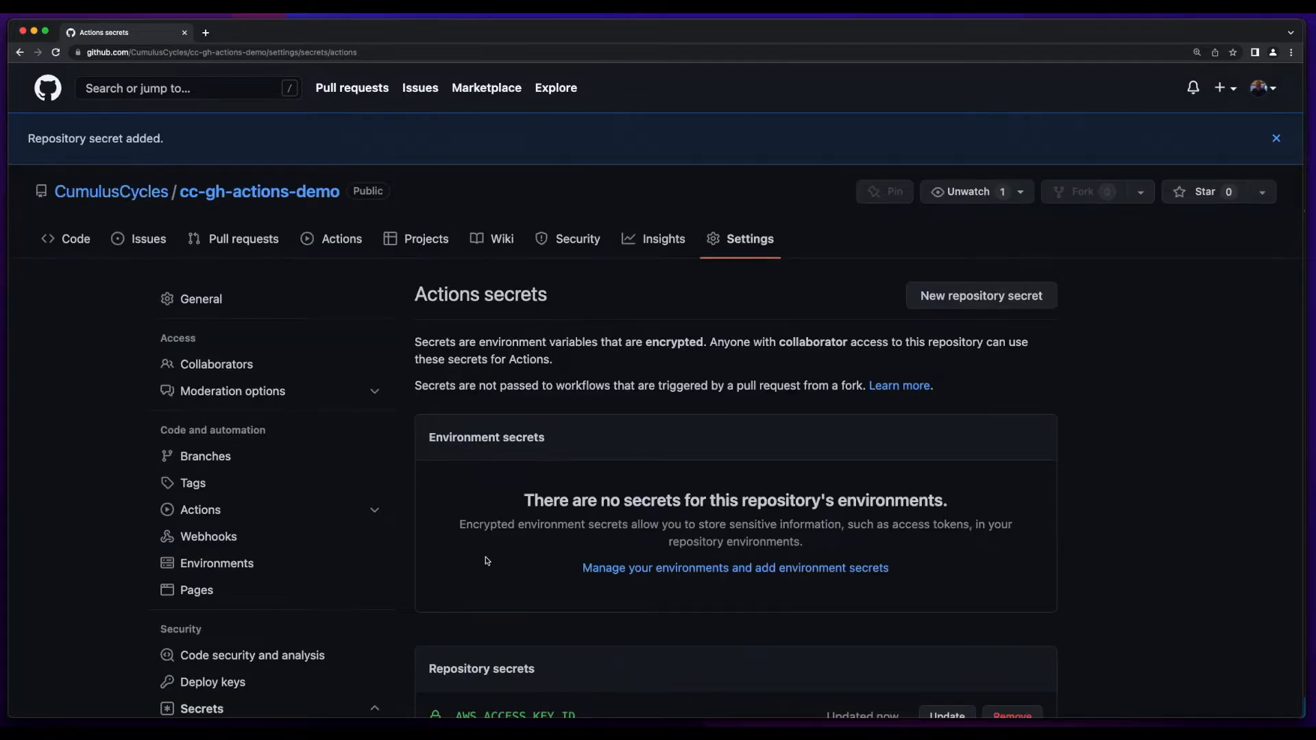
click(982, 296)
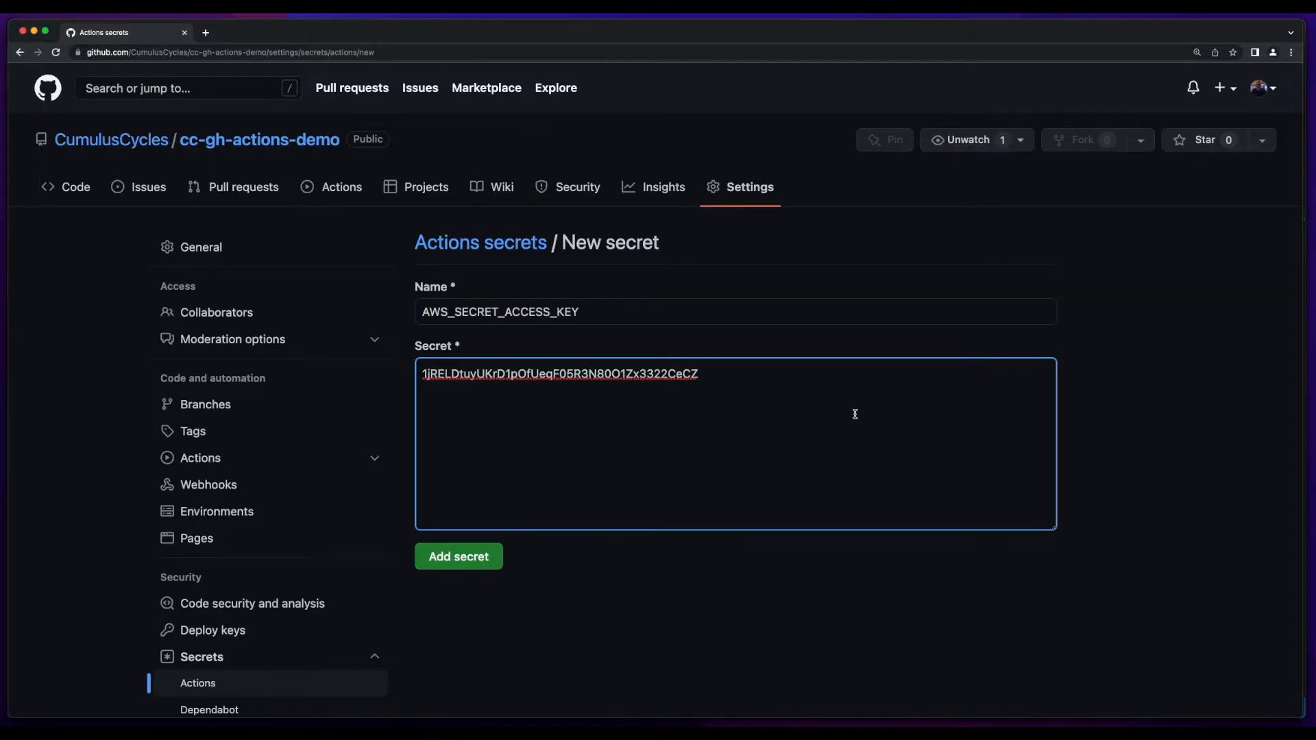
click(459, 557)
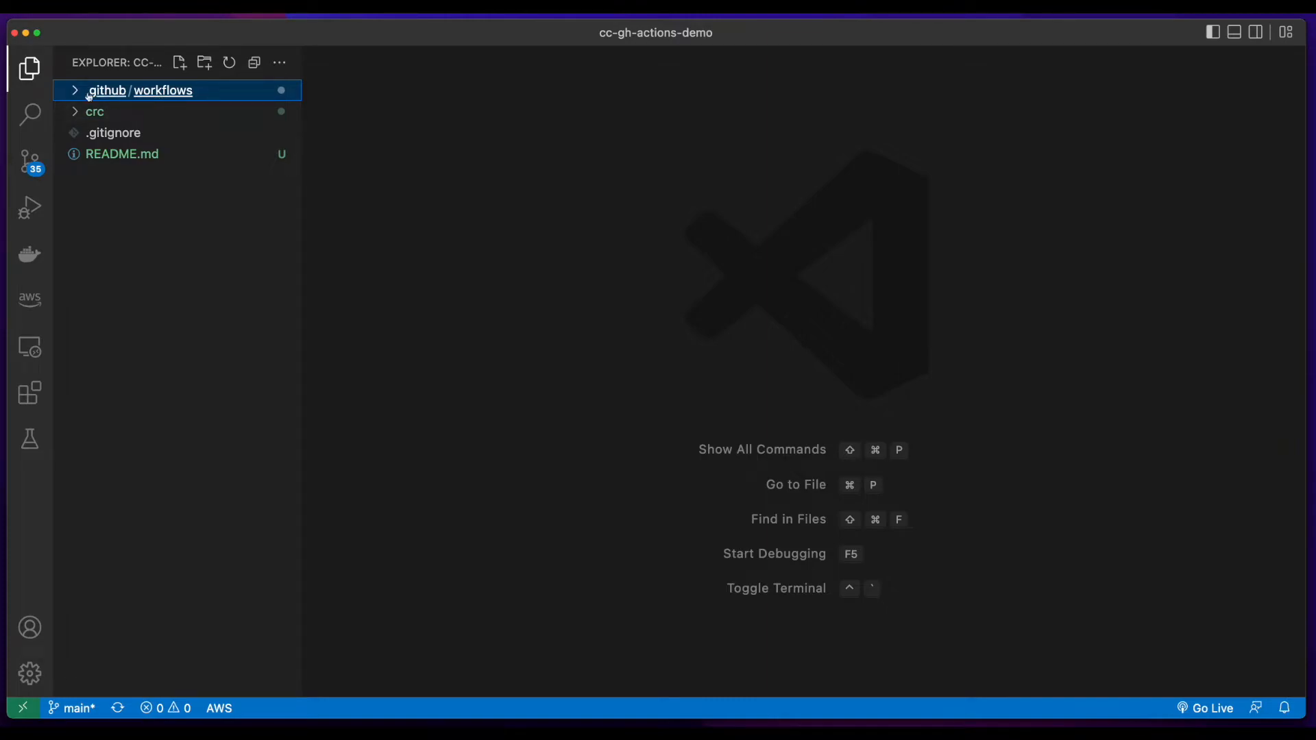
Step: Review main.yml and test_handler.py, then set deploy-site's AWS_S3_BUCKET to demo-web-site-09-30-22
click(107, 91)
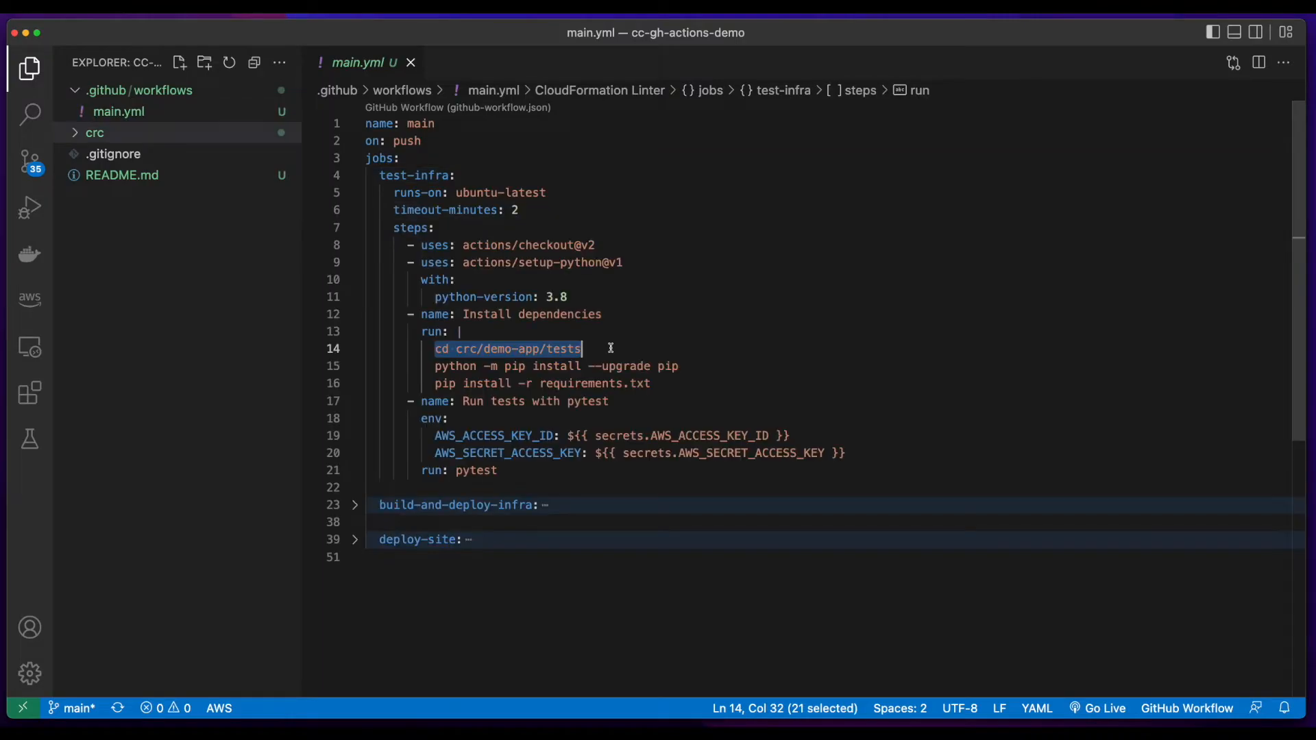
mouse_move(580, 348)
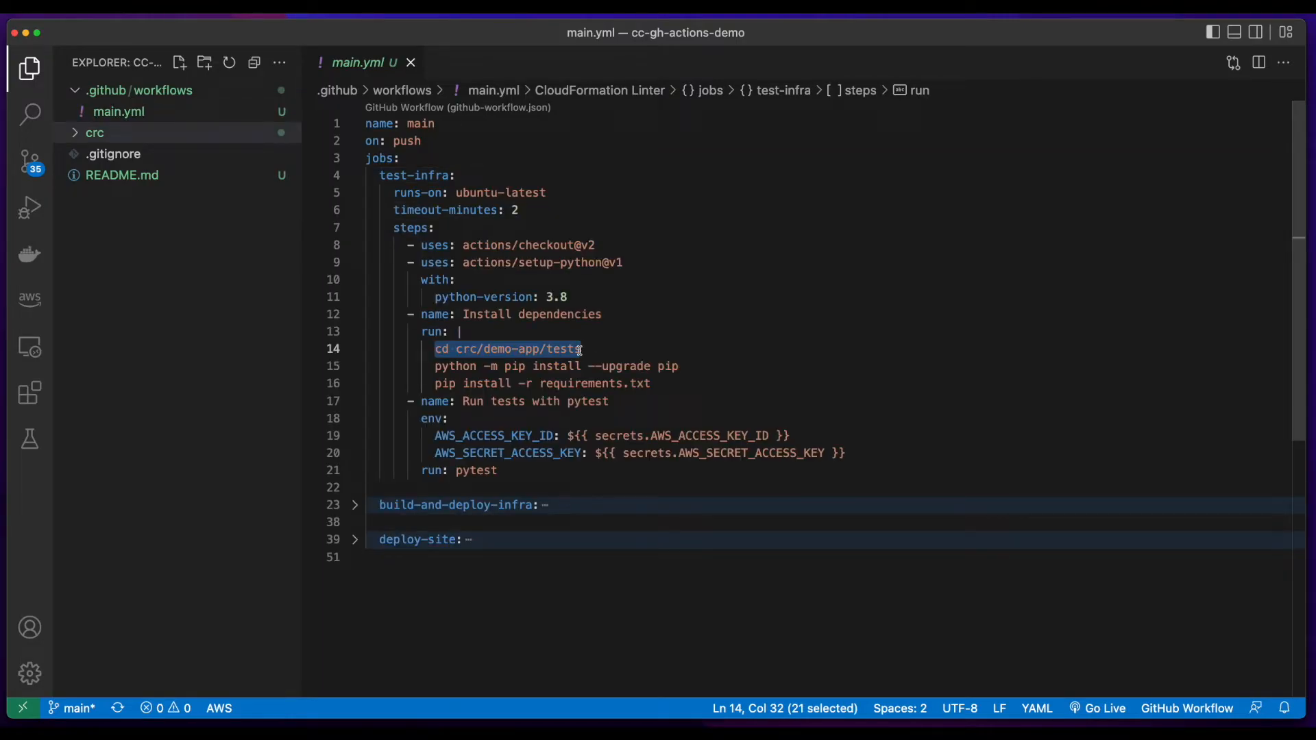
click(95, 132)
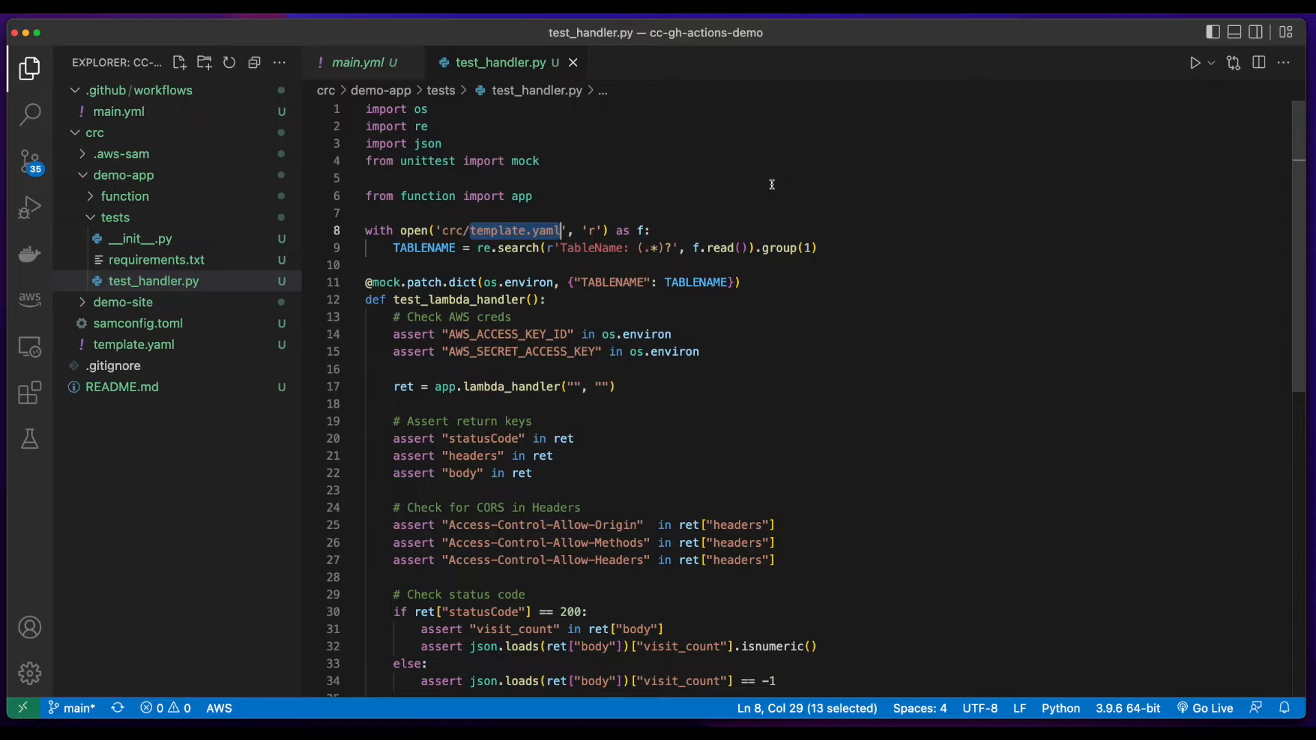
click(362, 62)
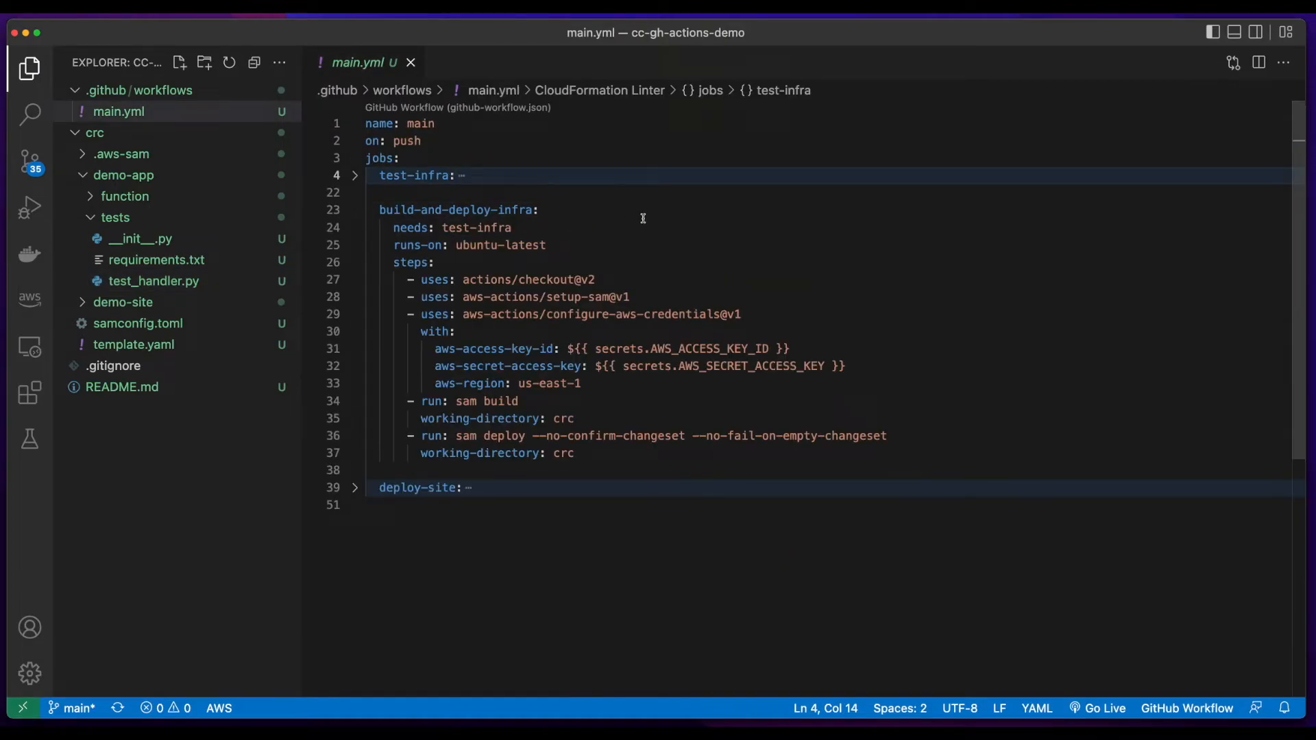
drag(393, 228, 479, 228)
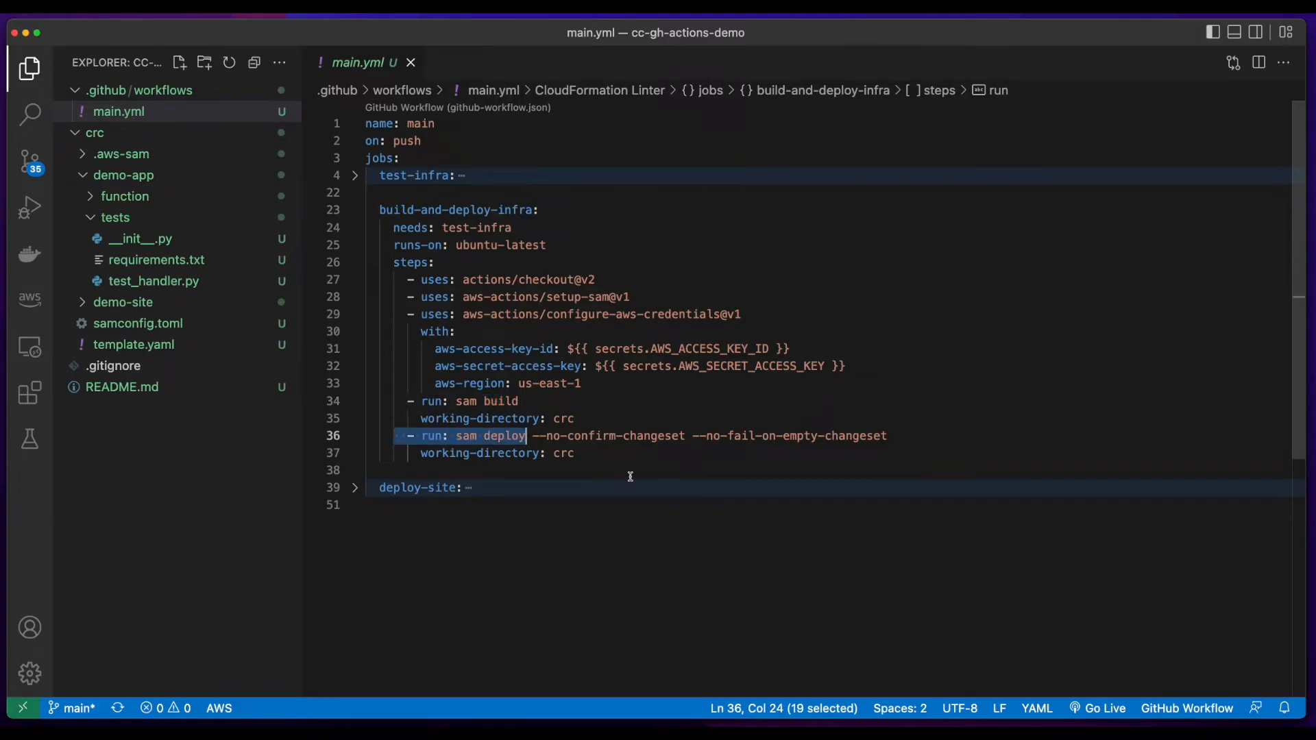
double_click(563, 454)
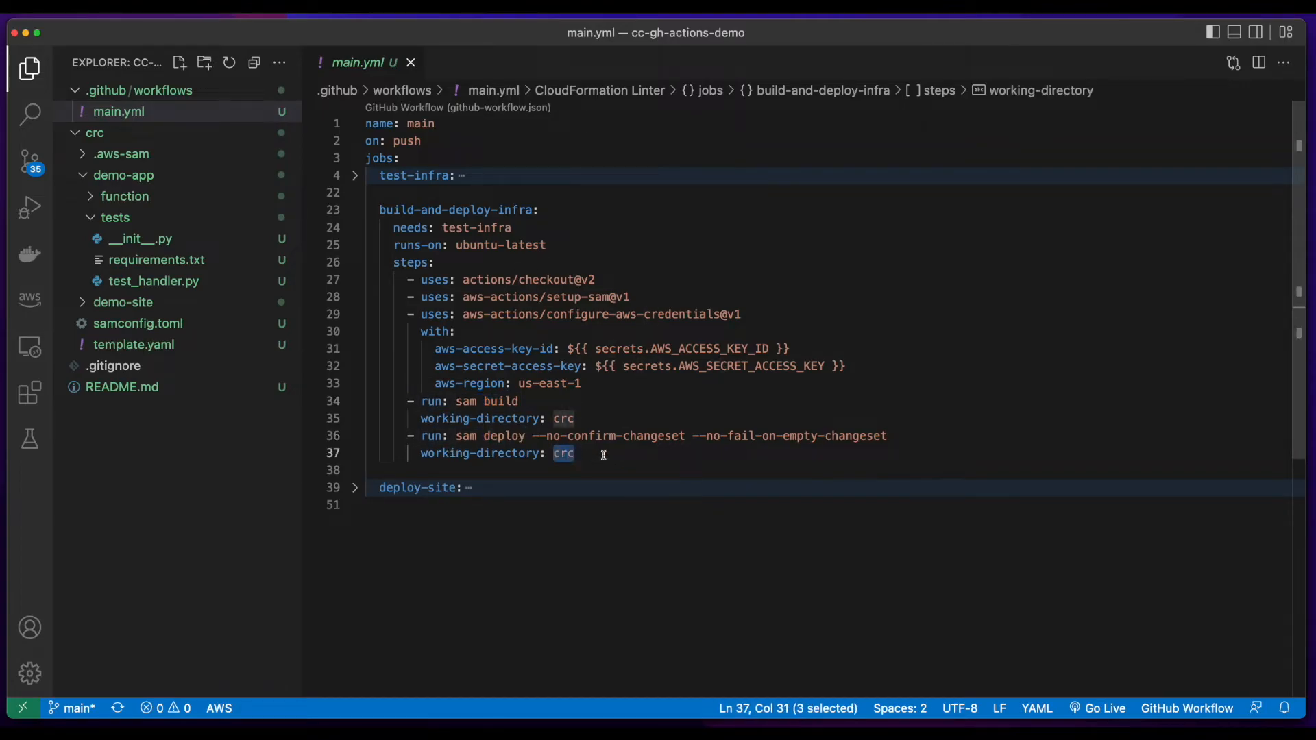
click(124, 175)
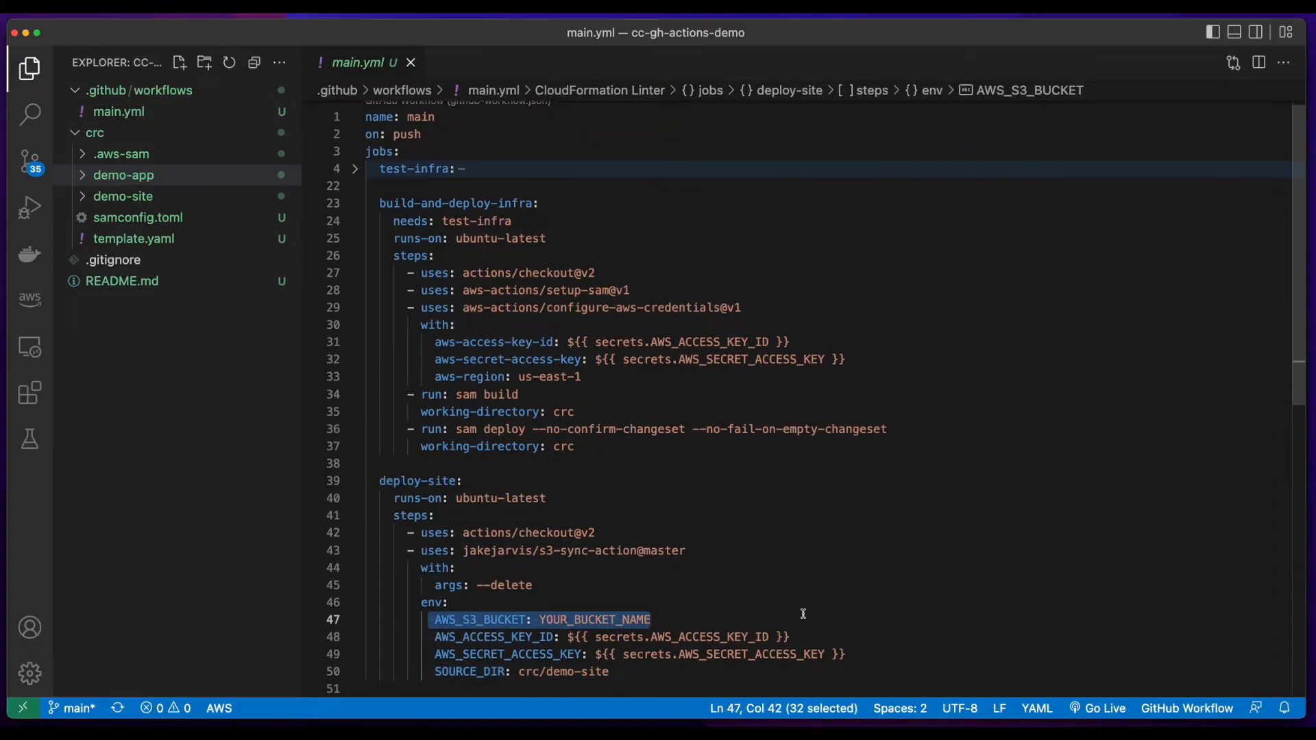
text(demo-web-site-09-30-22)
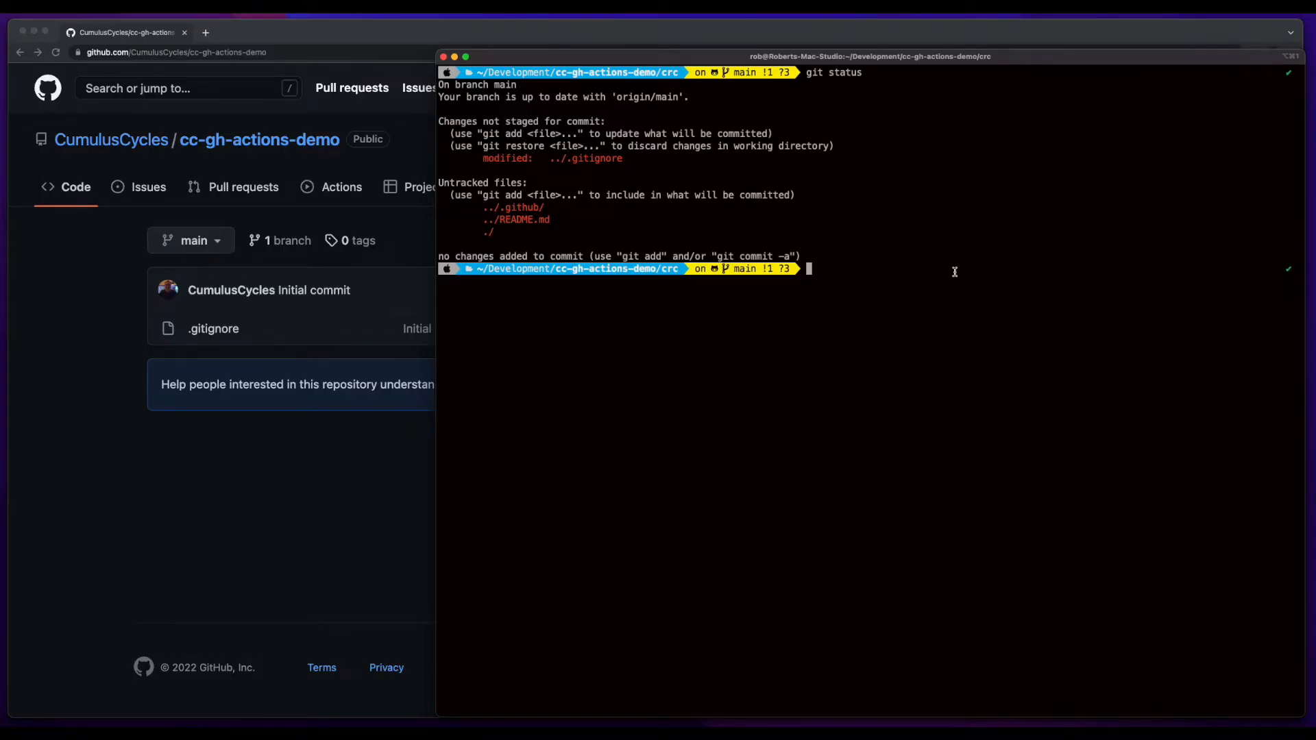
Step: Stage the workflow, README and project files with git add
text(git add -)
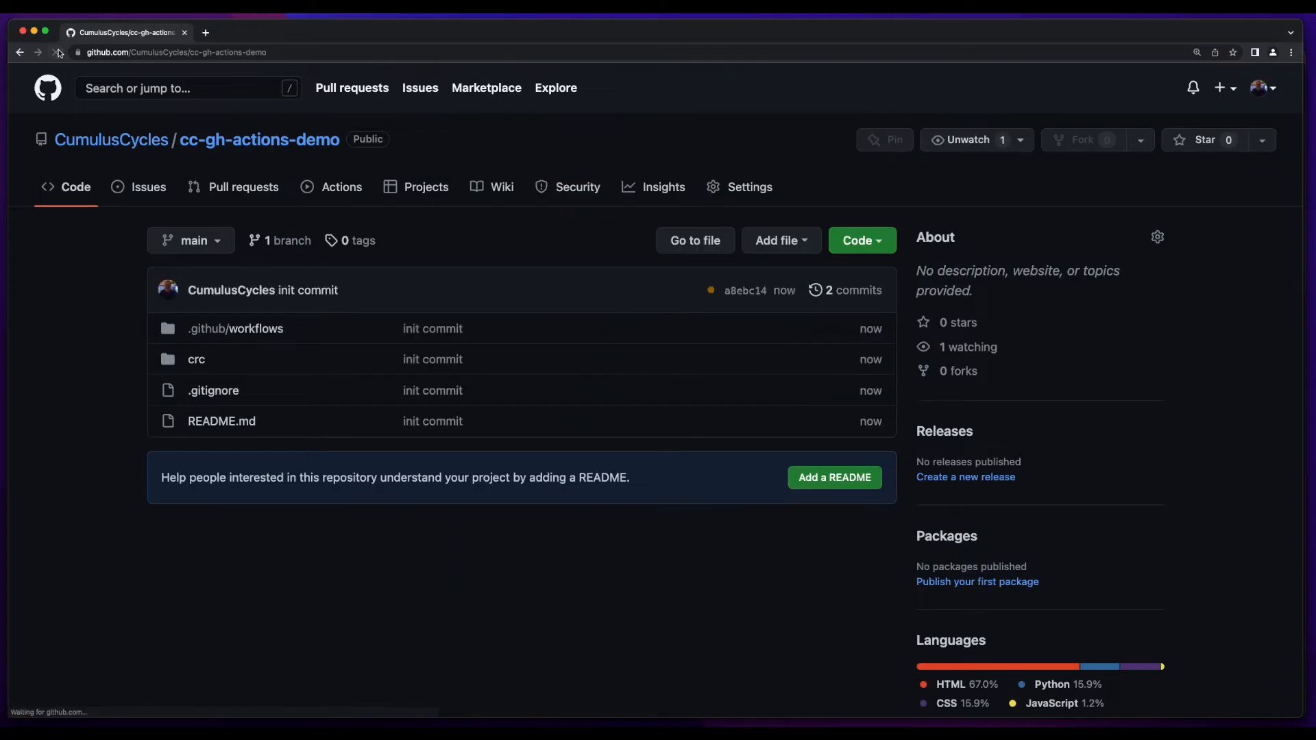
mouse_move(344, 197)
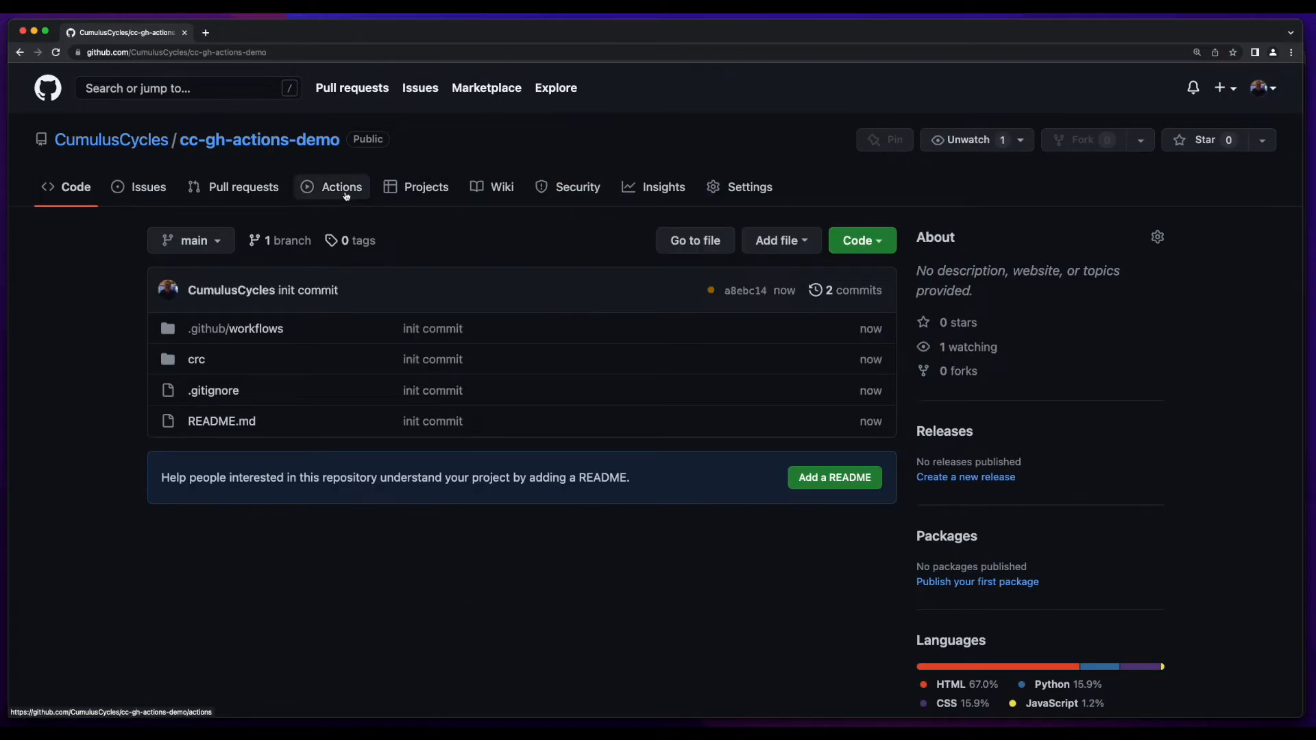
Step: Check that the 'init commit' run's three jobs succeeded, then return to the sprint page
click(341, 187)
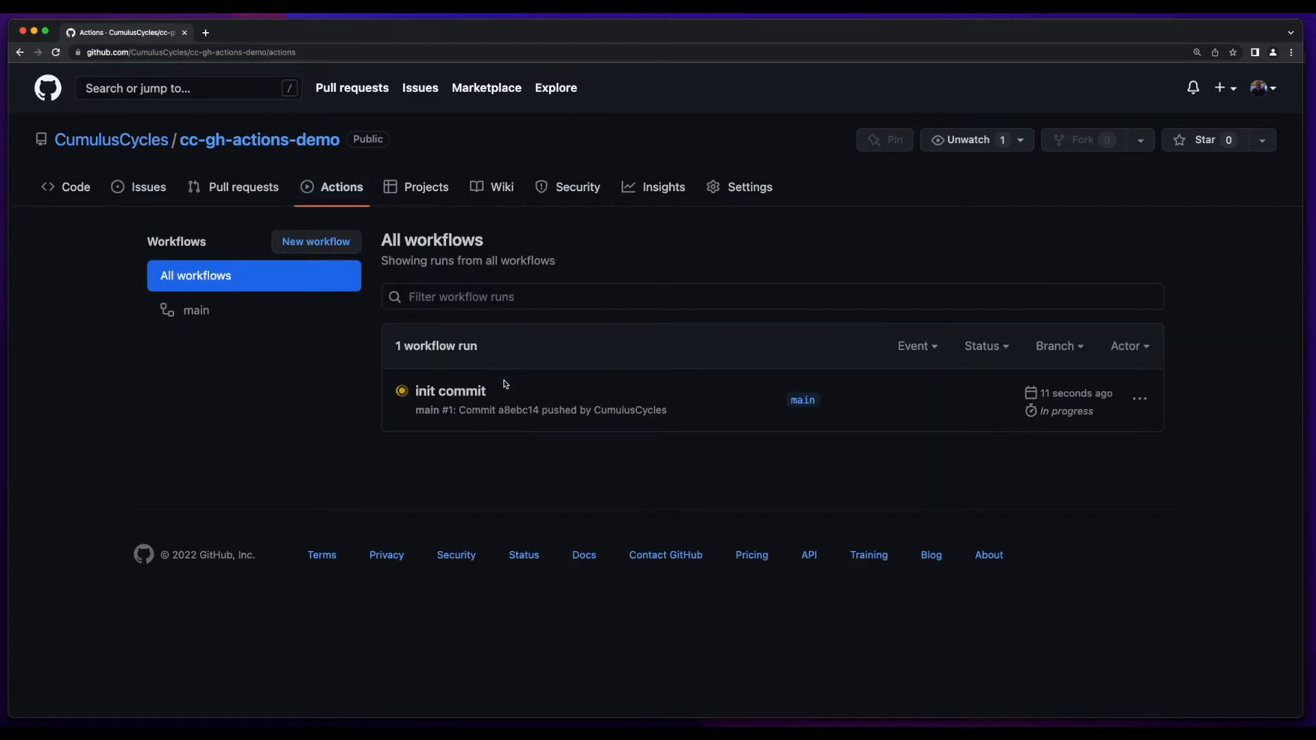
mouse_move(471, 398)
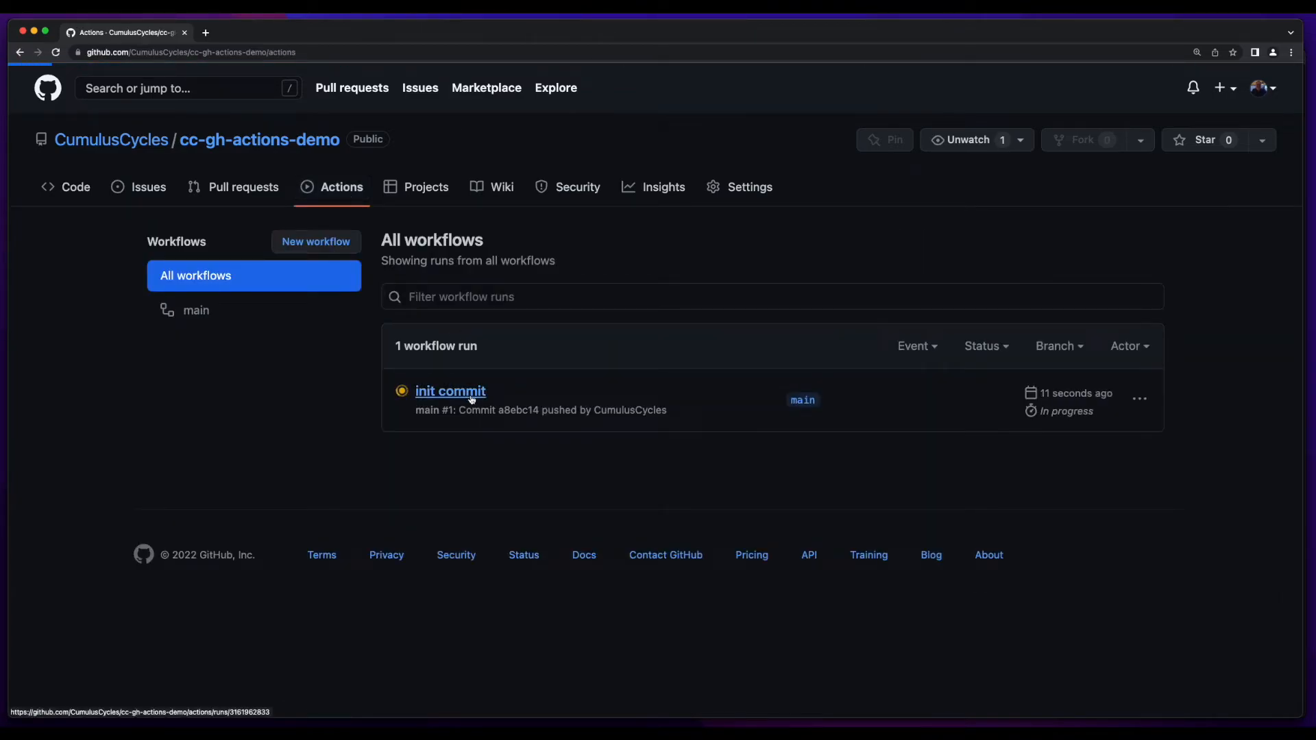
click(451, 392)
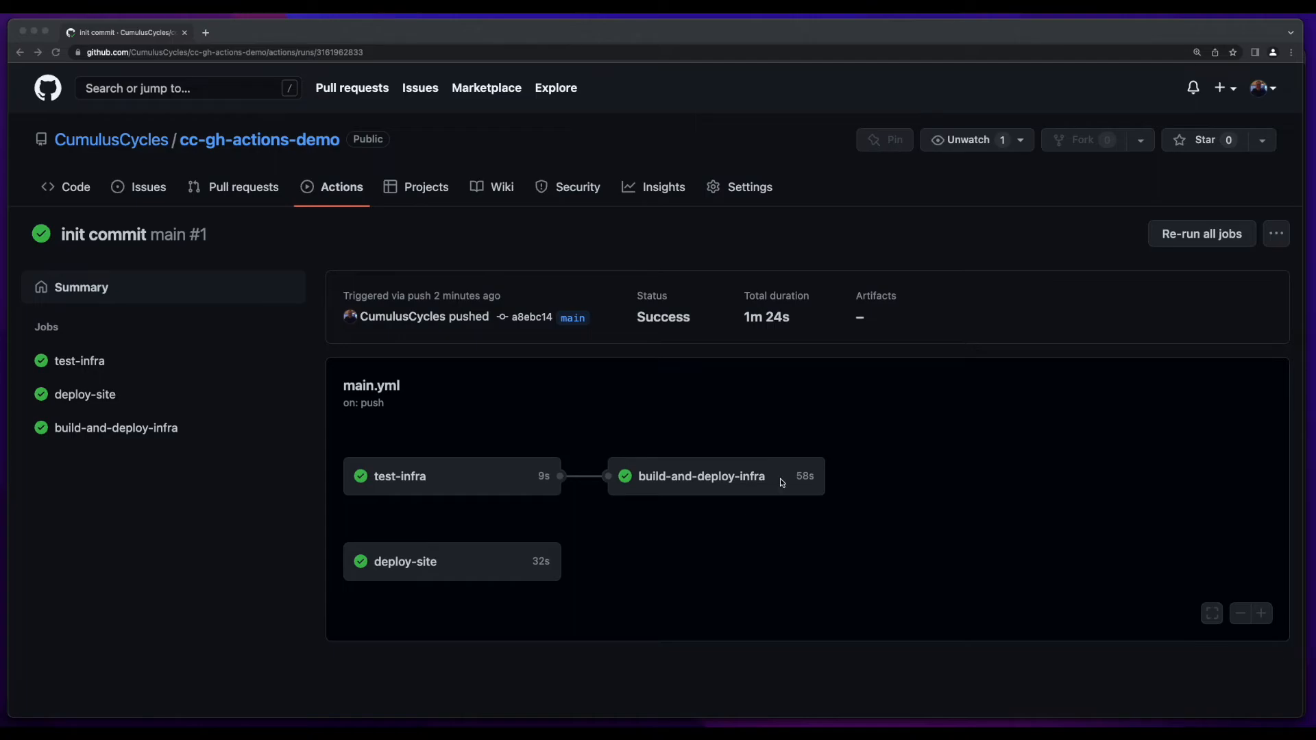
mouse_move(523, 596)
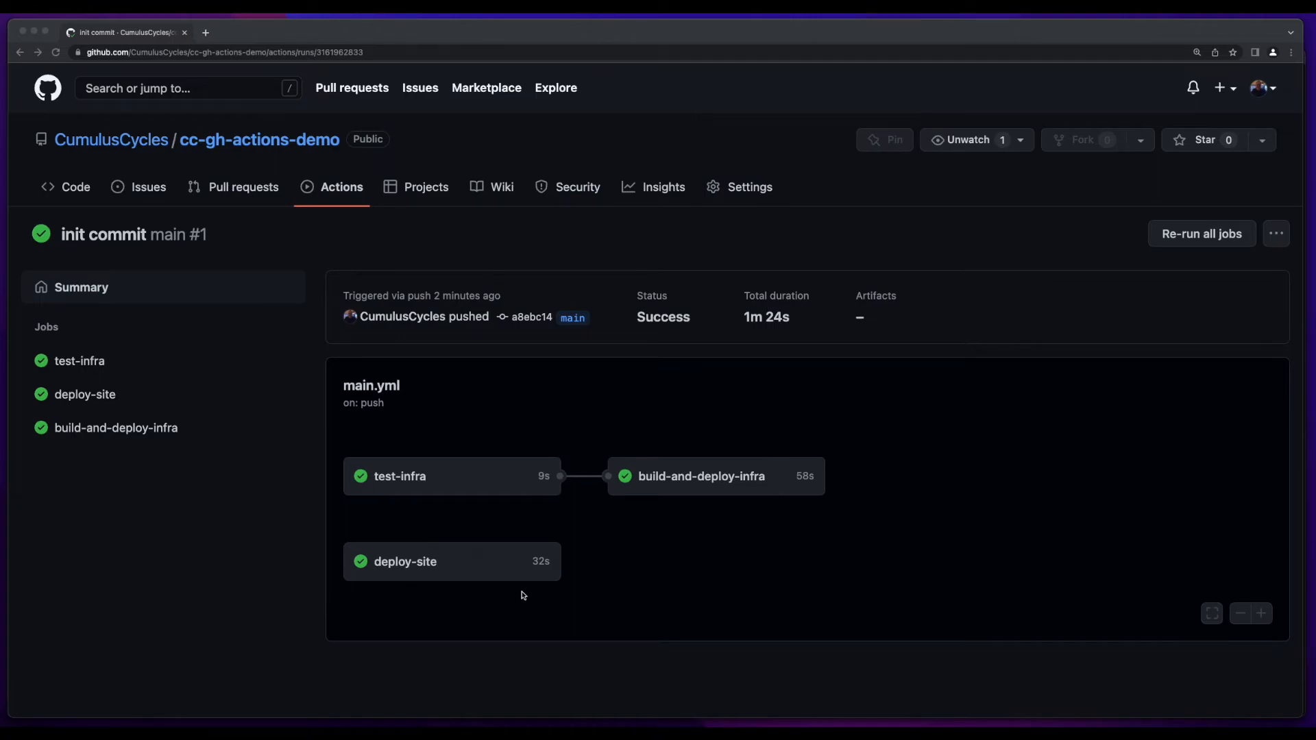
mouse_move(616, 608)
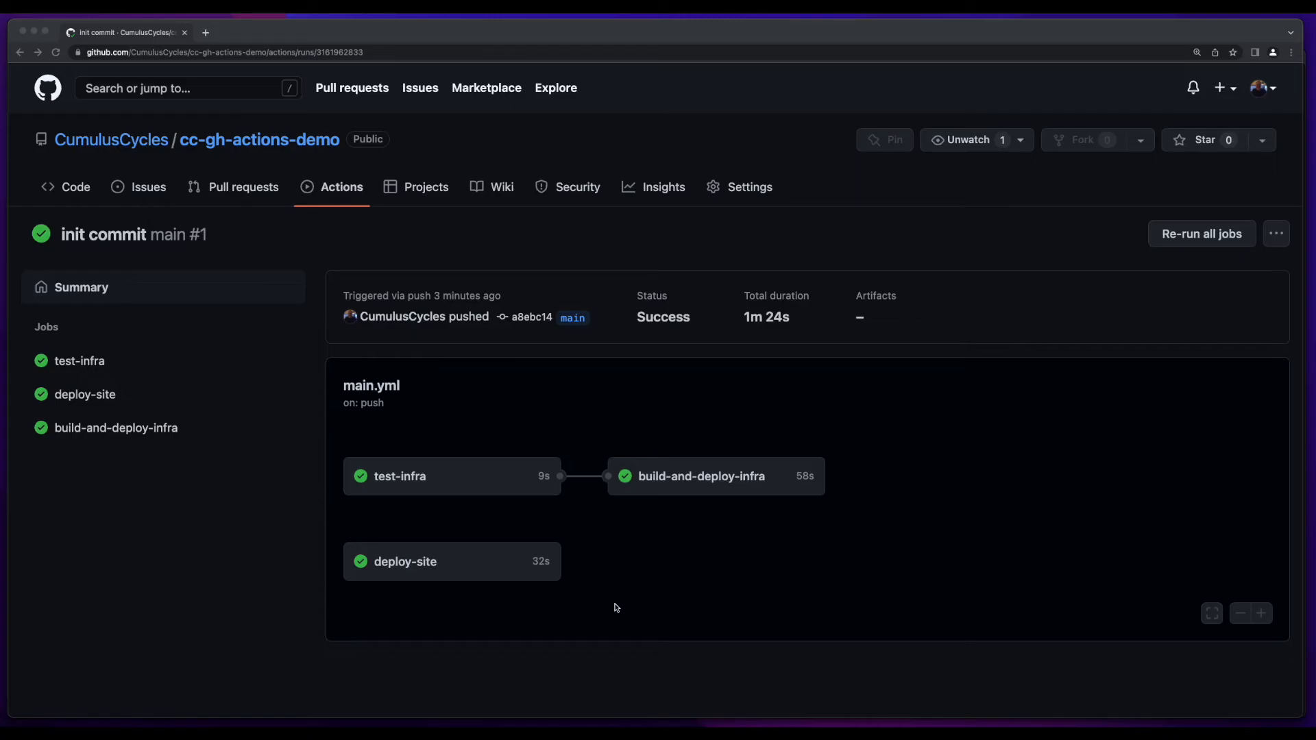
click(123, 33)
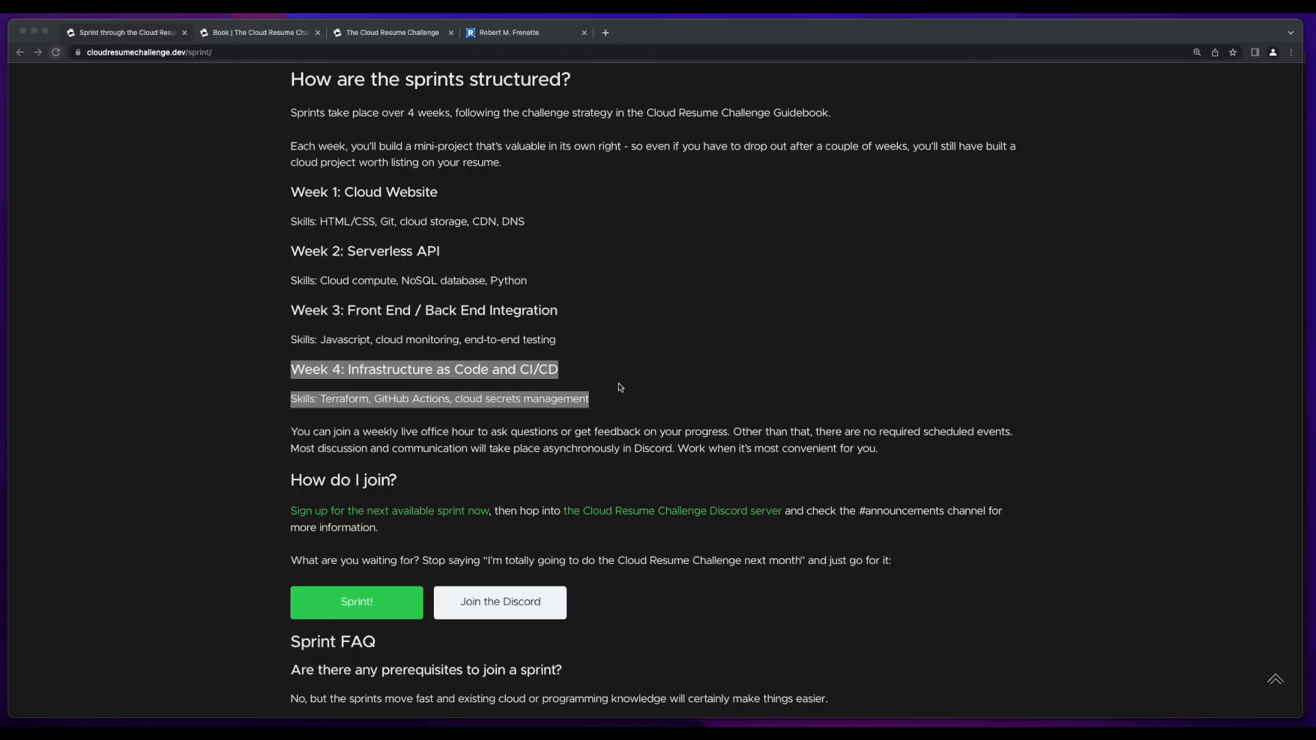